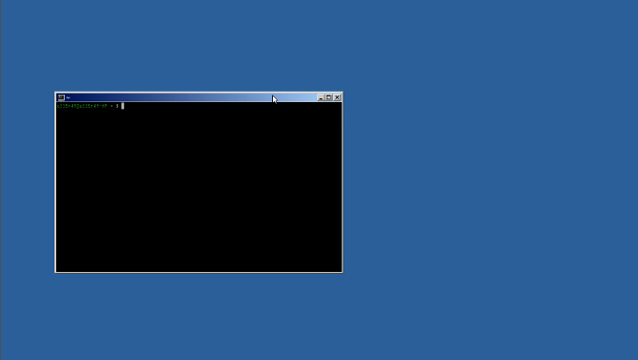
pyautogui.moveTo(326, 96)
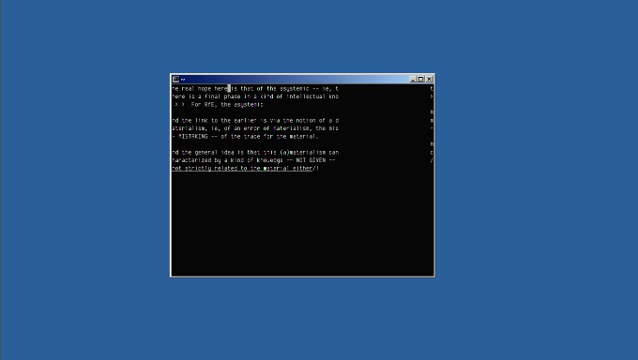
# Maximise the Text Abyss workspace and scroll into the dense field of scattered fragments.
pyautogui.click(404, 76)
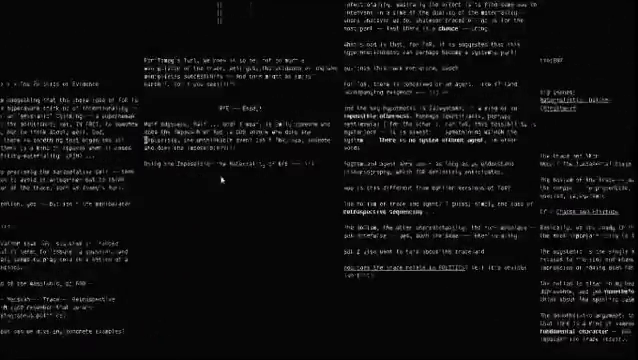
pyautogui.scroll(-3)
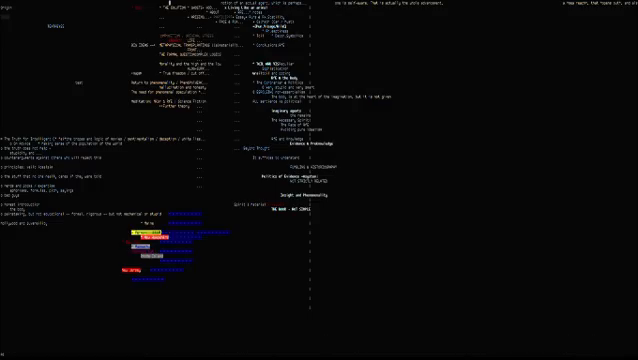
pyautogui.moveTo(68, 50)
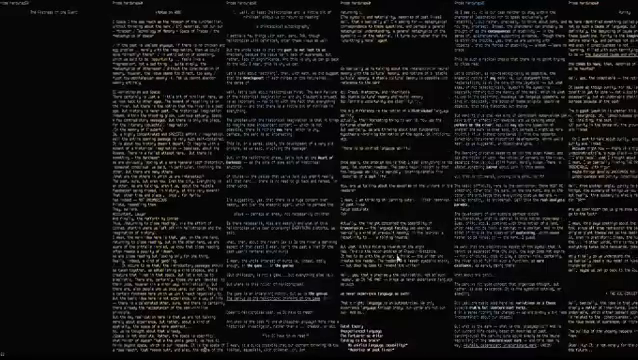
# Scroll the canvas to the headed prose columns with the table of contents.
pyautogui.scroll(-3)
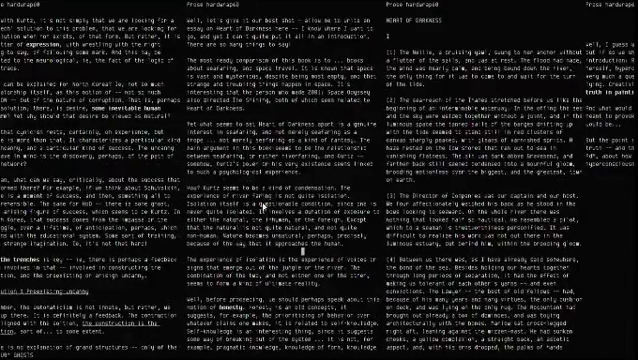
# Scroll down through the essay paragraphs to the spaced-out headed note blocks.
pyautogui.scroll(-3)
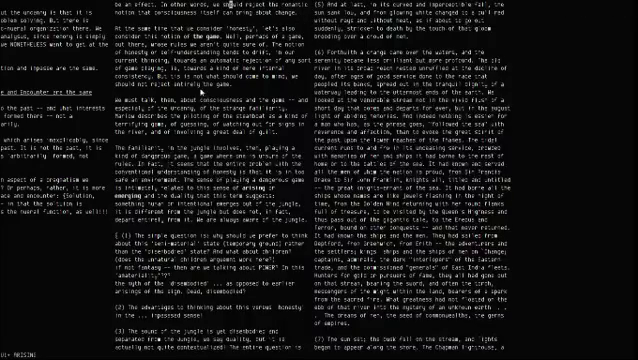
pyautogui.scroll(-3)
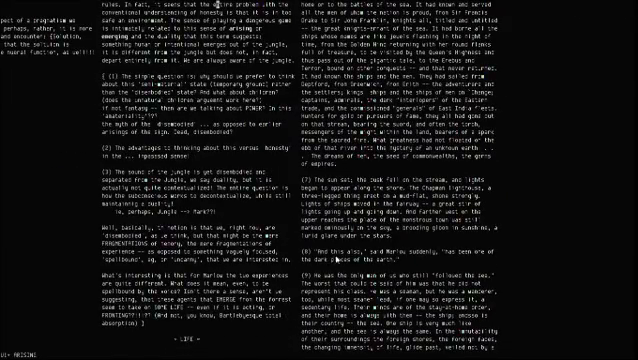
pyautogui.scroll(-3)
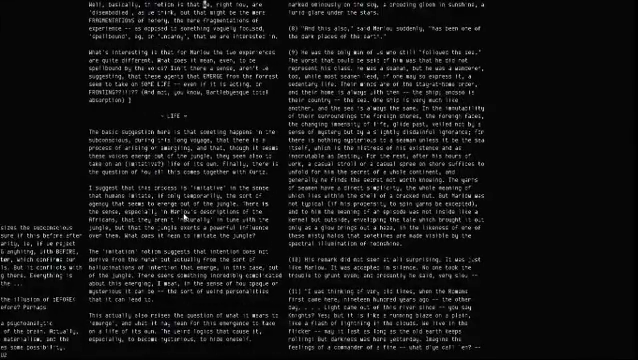
pyautogui.scroll(-3)
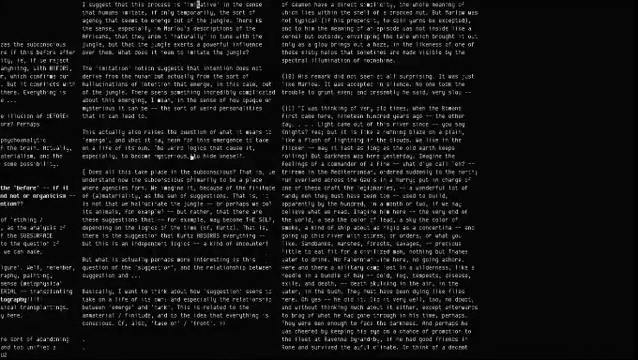
pyautogui.scroll(-3)
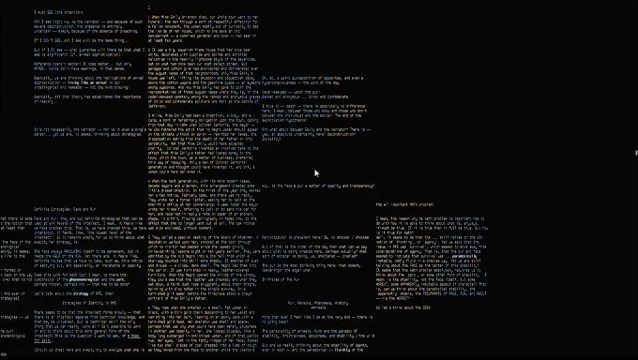
# Scroll to the dotted-line outline of Imaginary agents, Insight and Phenomenality.
pyautogui.scroll(-3)
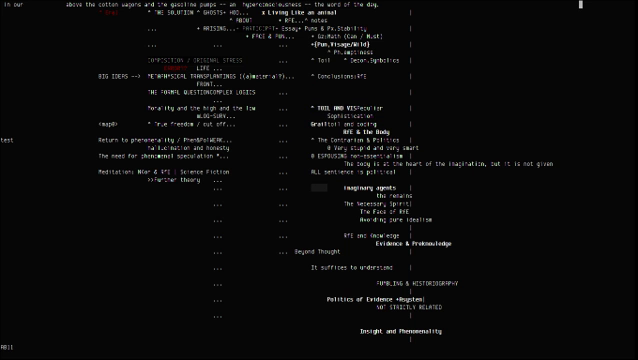
# Scroll past the outline to the prose columns about the body and nervous system.
pyautogui.scroll(-3)
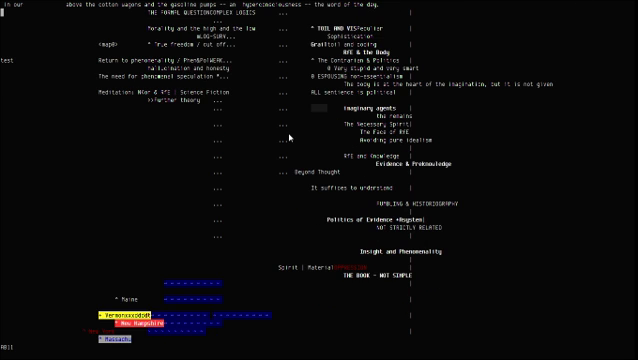
pyautogui.scroll(-3)
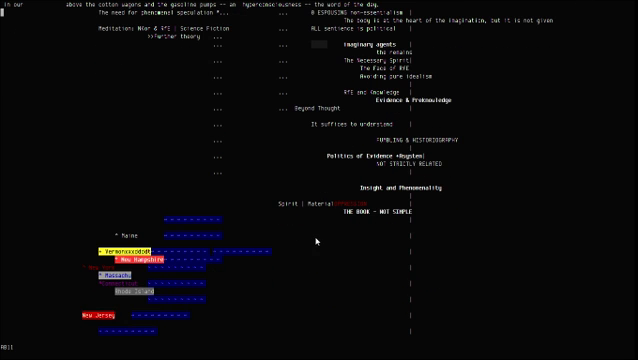
pyautogui.scroll(3)
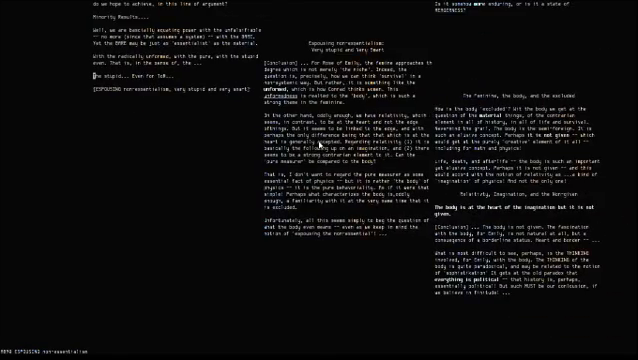
# Pan through the workspace to the ASCII-art arrow drawing amid dense note columns.
pyautogui.scroll(-3)
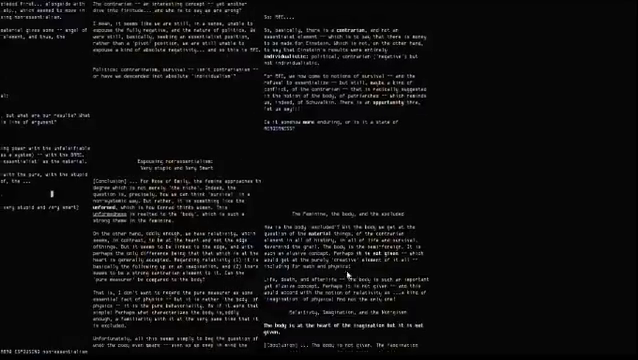
pyautogui.scroll(-3)
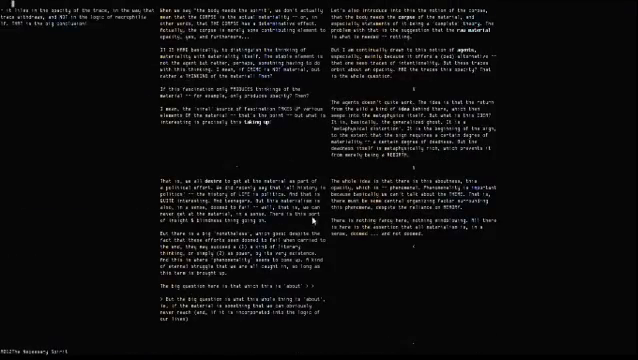
pyautogui.scroll(-3)
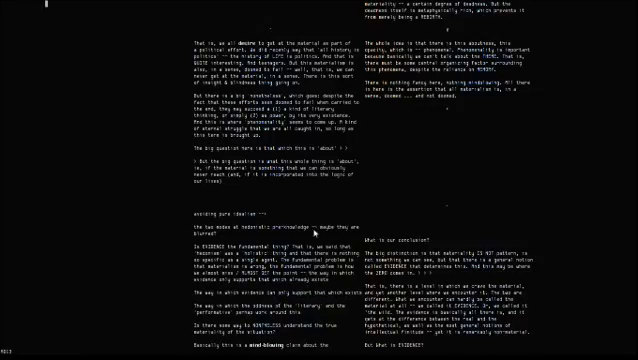
pyautogui.scroll(-3)
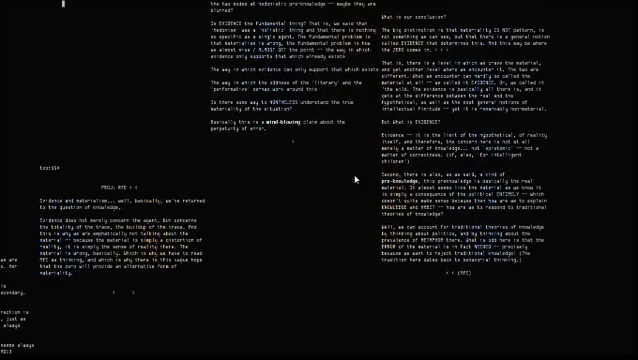
pyautogui.scroll(-3)
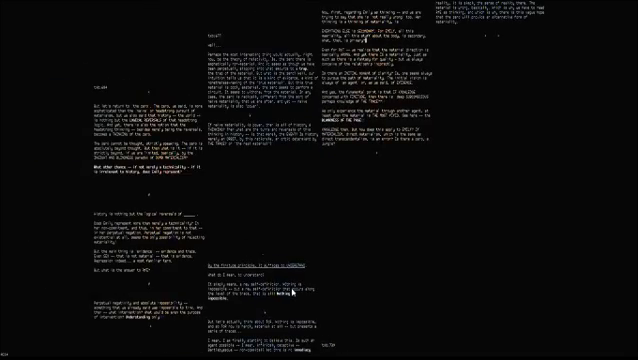
pyautogui.scroll(-3)
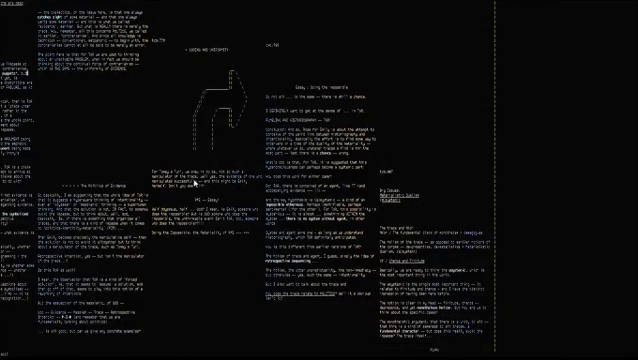
# Scroll on to the numbered menu list and centred 'Back to the Trunk and Again' label.
pyautogui.scroll(-3)
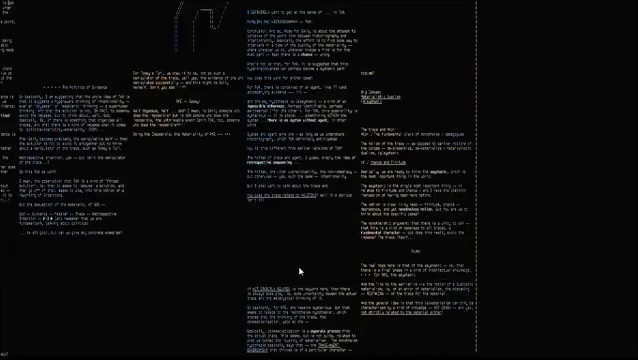
pyautogui.scroll(-3)
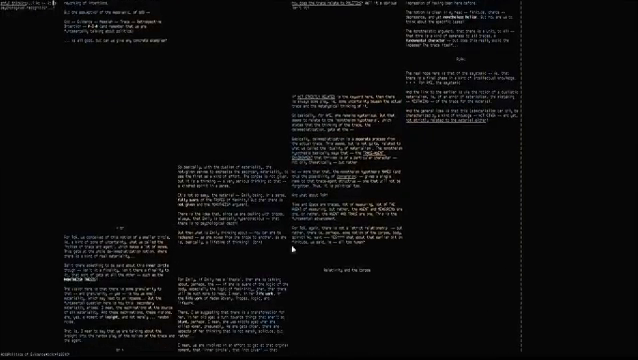
pyautogui.scroll(-3)
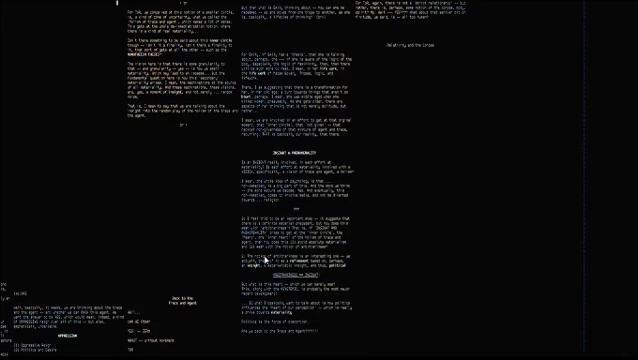
pyautogui.scroll(-3)
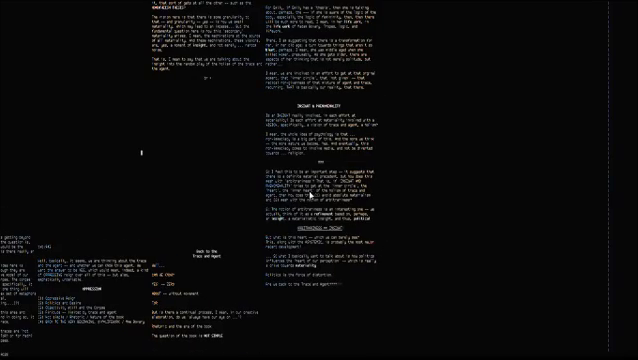
pyautogui.scroll(-3)
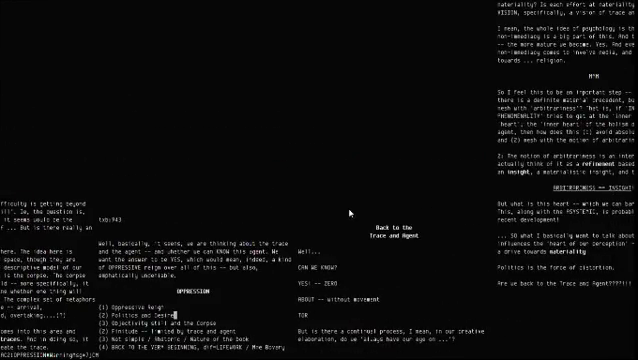
# Leave Vim for Chrome showing the textabyss GitHub repository README.
pyautogui.scroll(-3)
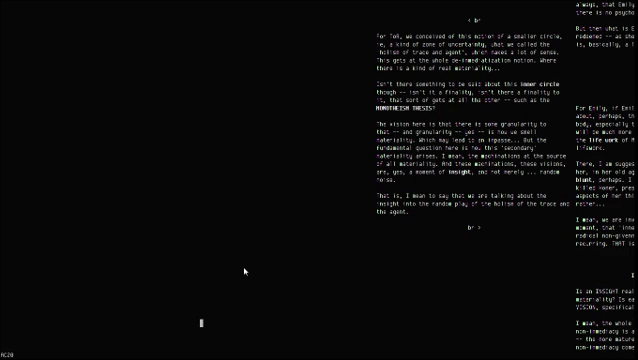
pyautogui.scroll(-3)
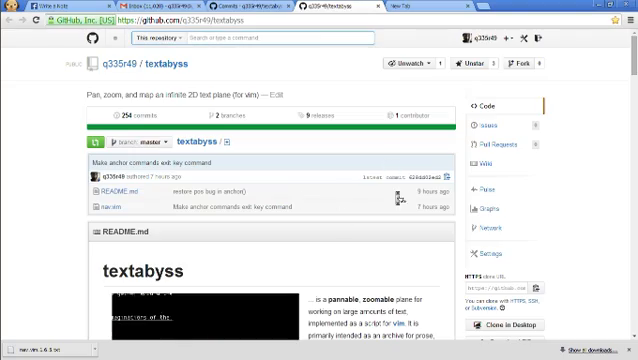
# Read the README's Advanced Map Label Syntax section, then return to the Text Abyss help.
pyautogui.scroll(-3)
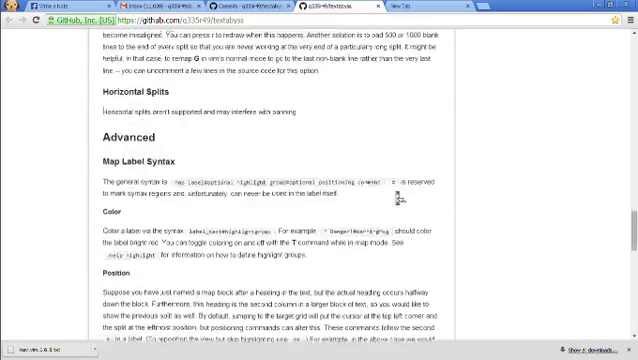
pyautogui.scroll(-3)
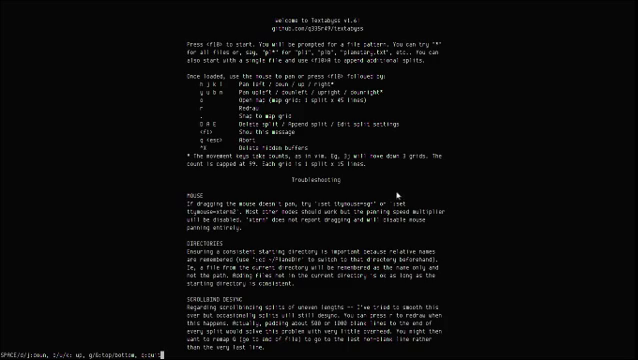
# Exit the help screen and show the map's coloured topic labels among the note columns.
pyautogui.scroll(-3)
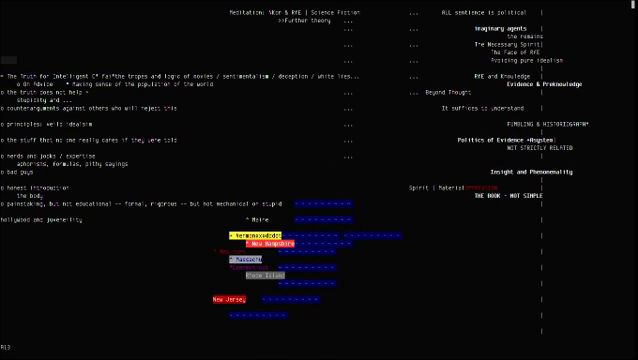
pyautogui.scroll(3)
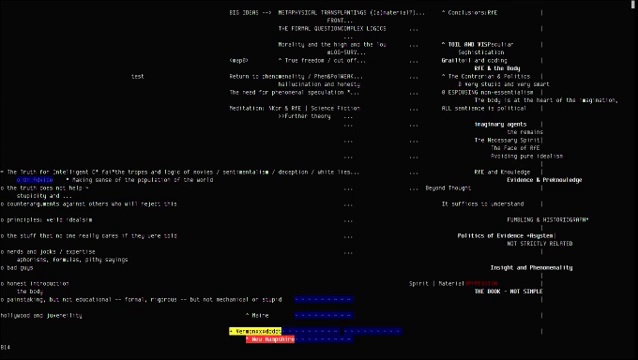